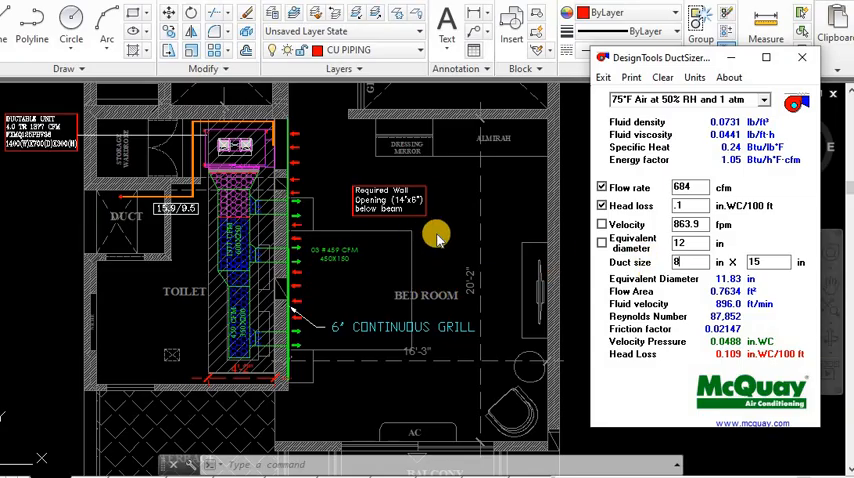
mouse_move(380, 284)
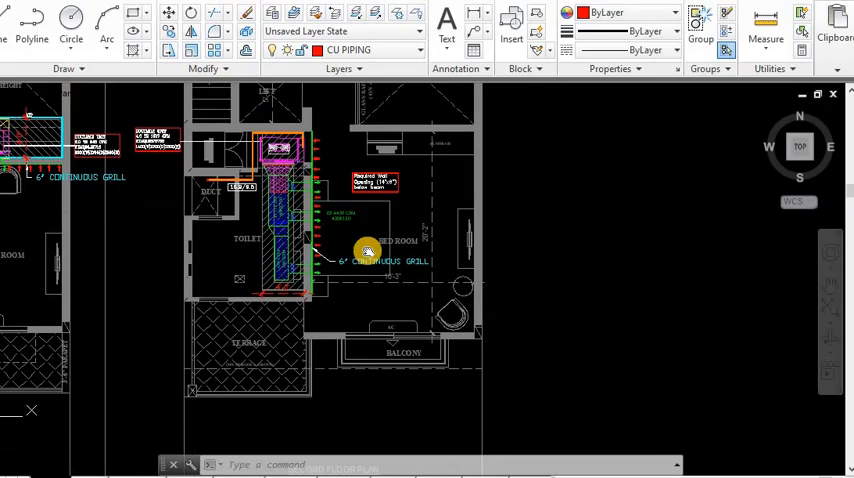
mouse_move(356, 292)
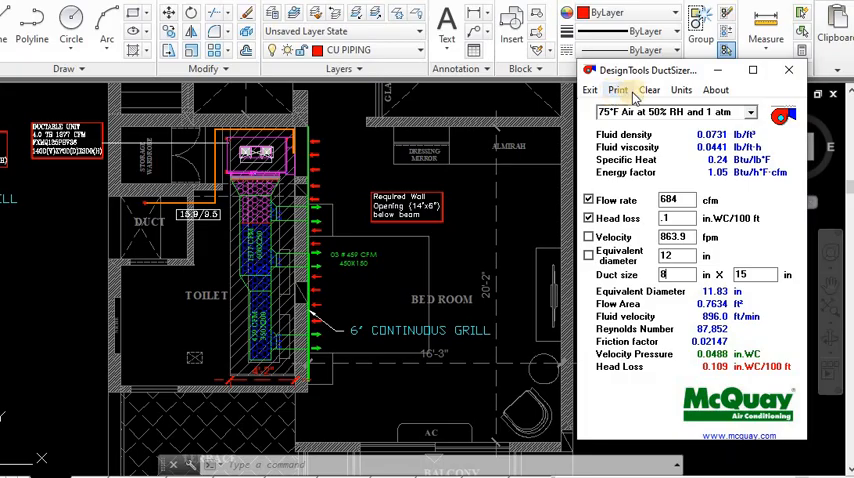
mouse_move(648, 90)
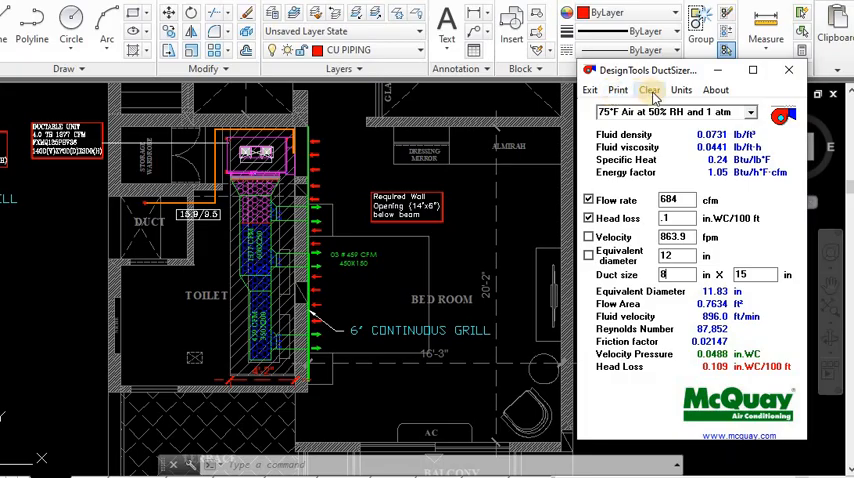
Clear the previous duct values and toggle the unit system between metric and imperial.
click(648, 90)
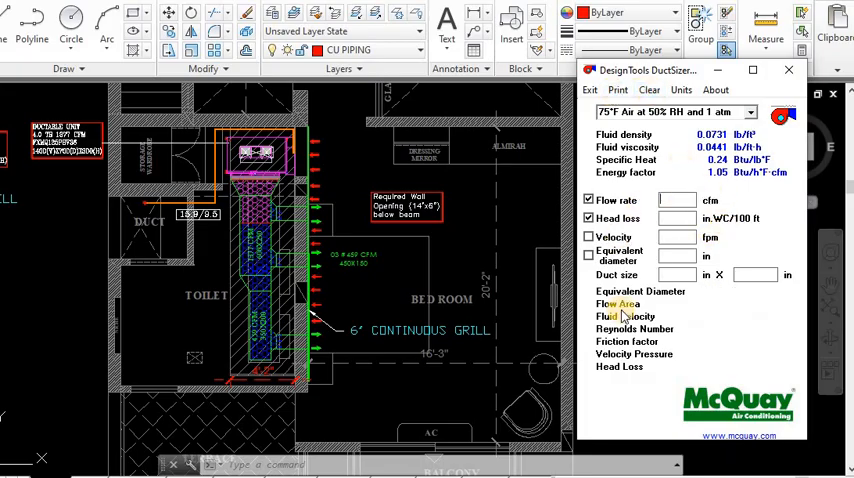
click(680, 90)
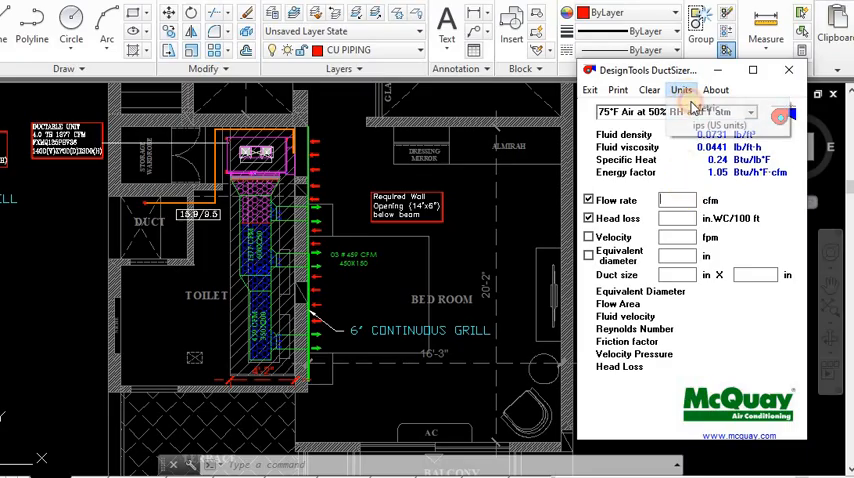
click(680, 90)
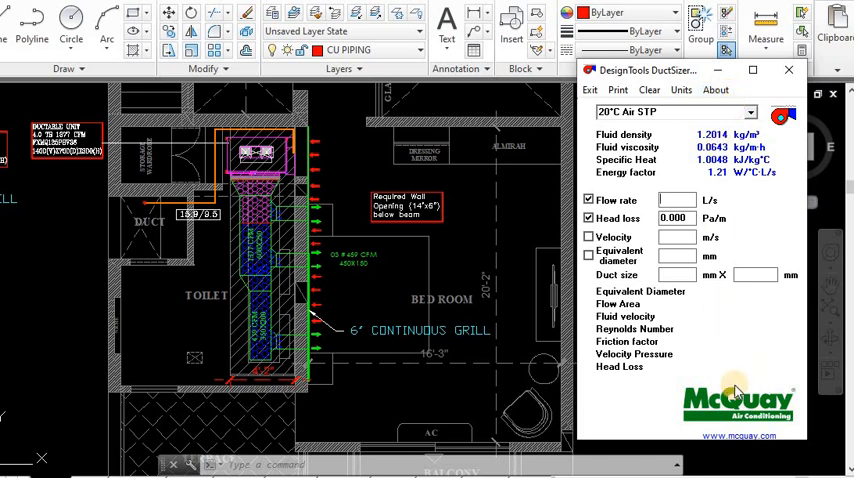
mouse_move(730, 244)
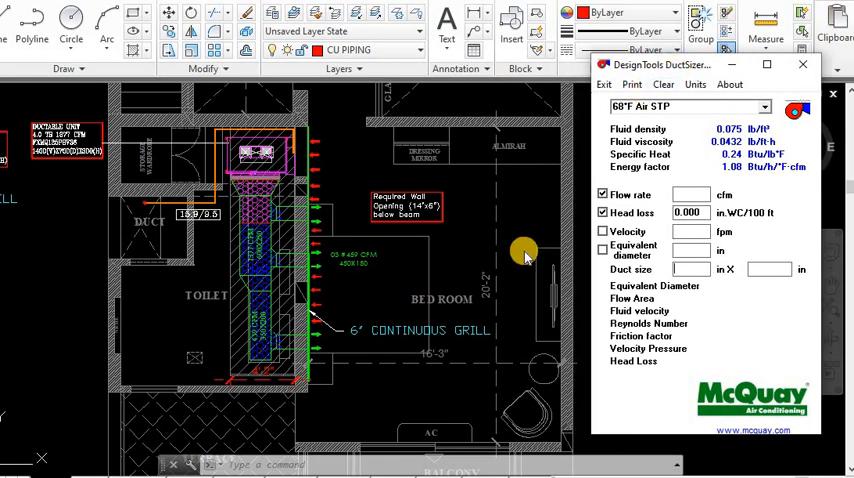
click(802, 64)
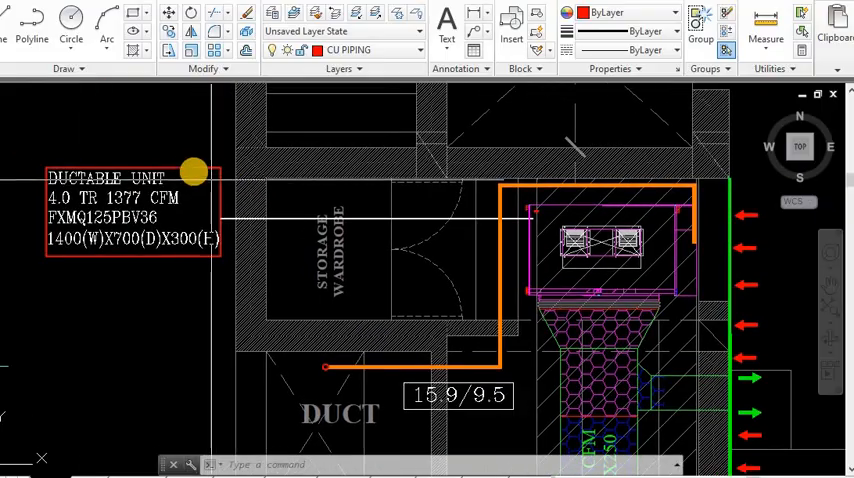
mouse_move(188, 166)
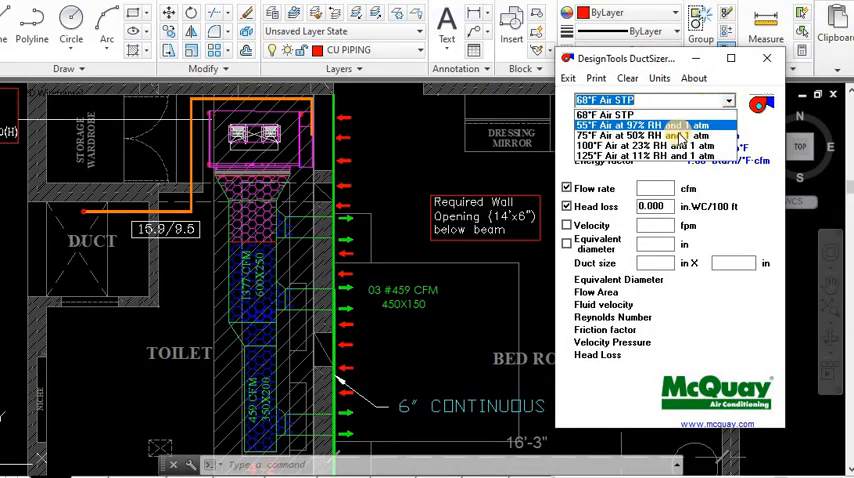
Choose 75°F air at 50% RH and 1 atm and enter a 1377 cfm flow rate.
click(656, 136)
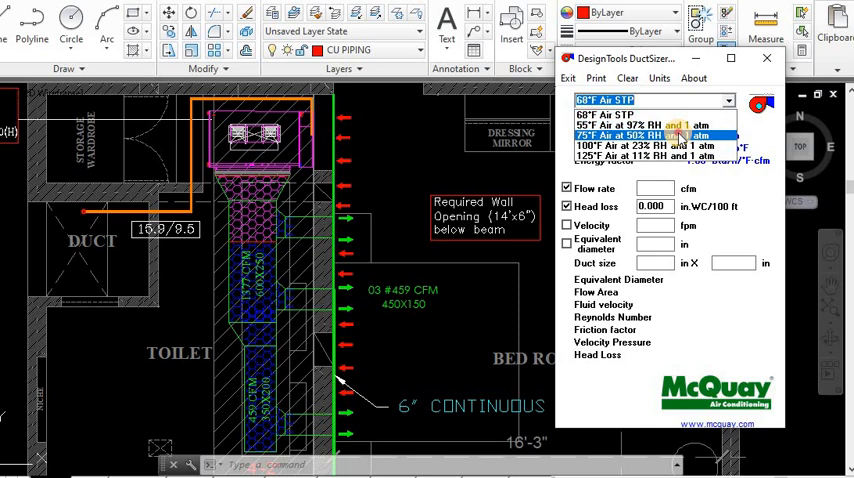
click(650, 136)
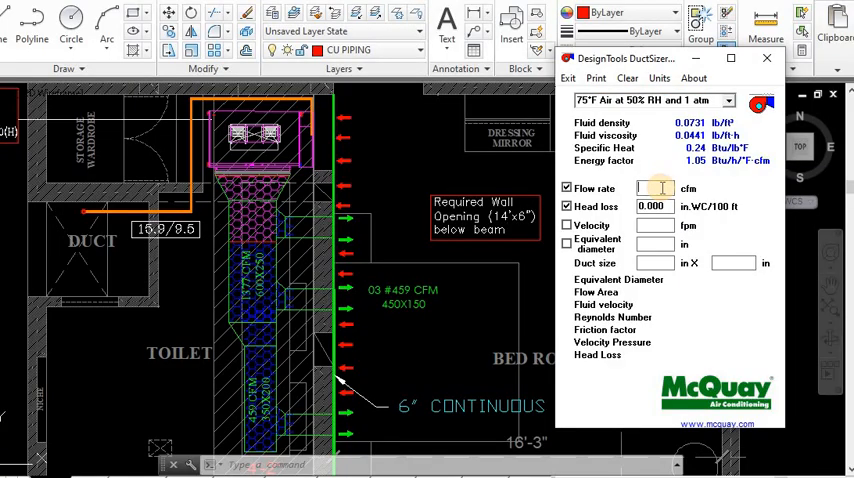
text(1377)
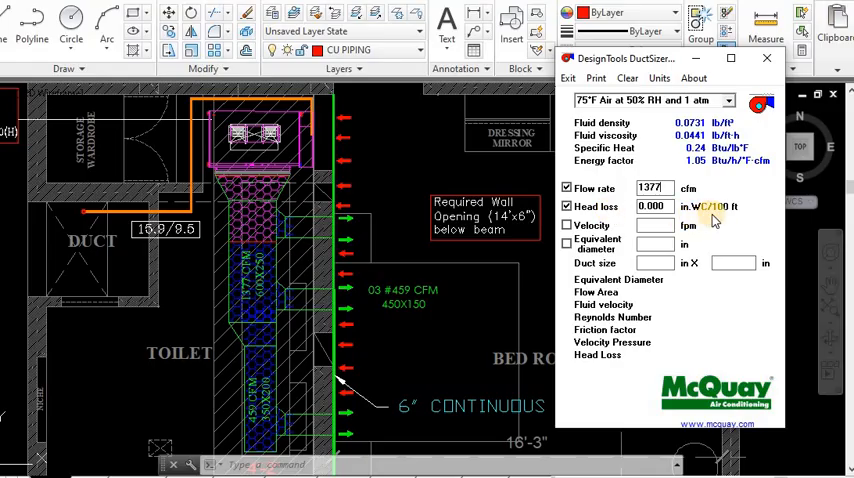
mouse_move(712, 214)
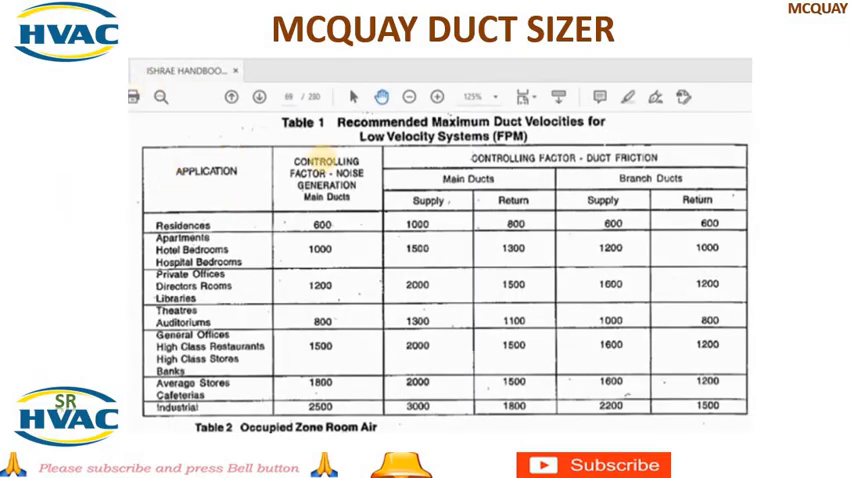
mouse_move(590, 138)
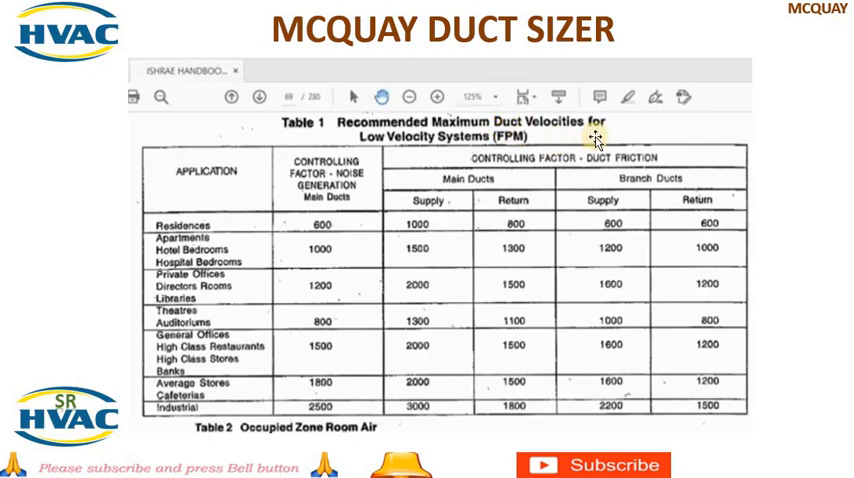
mouse_move(474, 158)
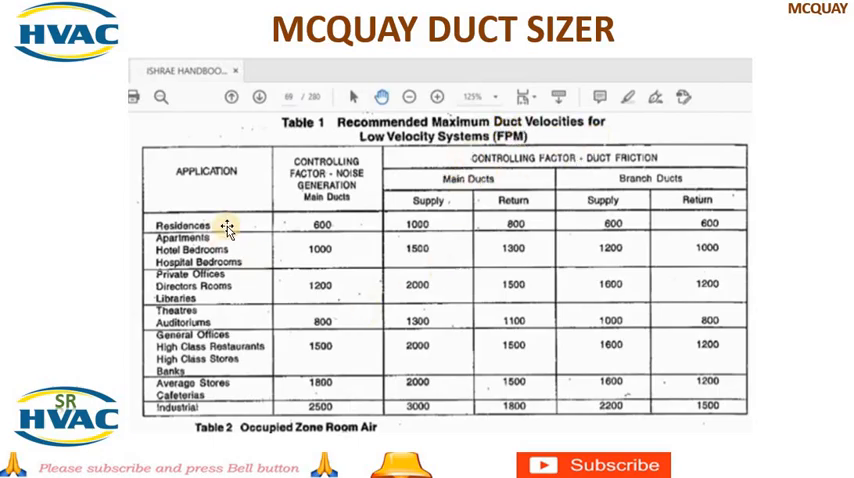
mouse_move(258, 228)
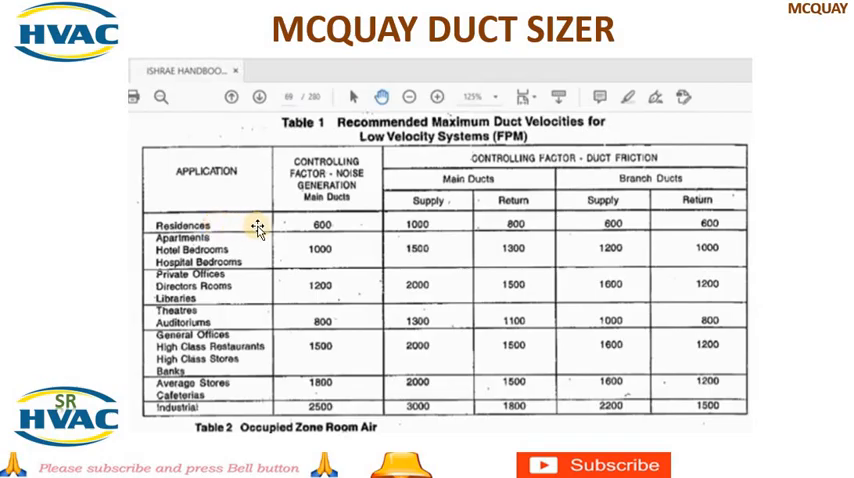
mouse_move(444, 226)
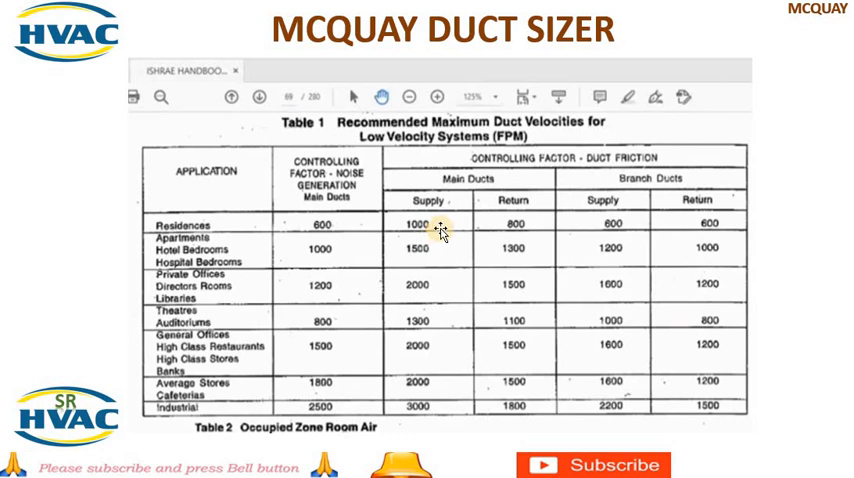
mouse_move(470, 196)
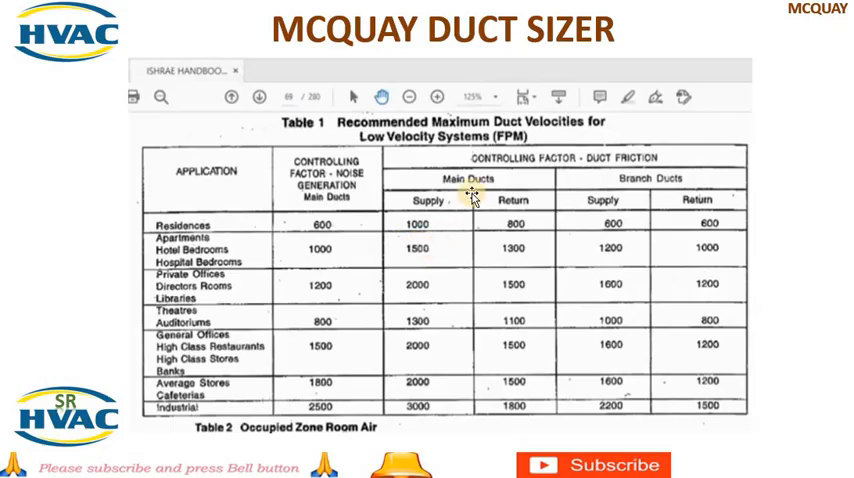
mouse_move(244, 196)
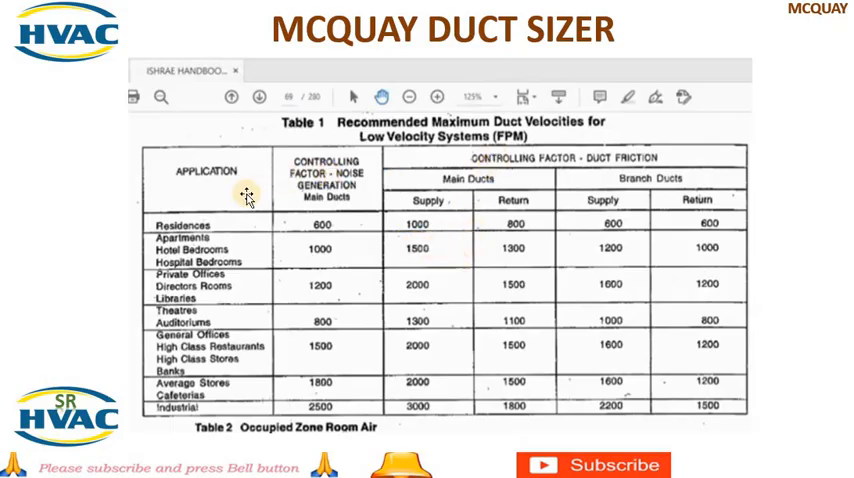
mouse_move(248, 260)
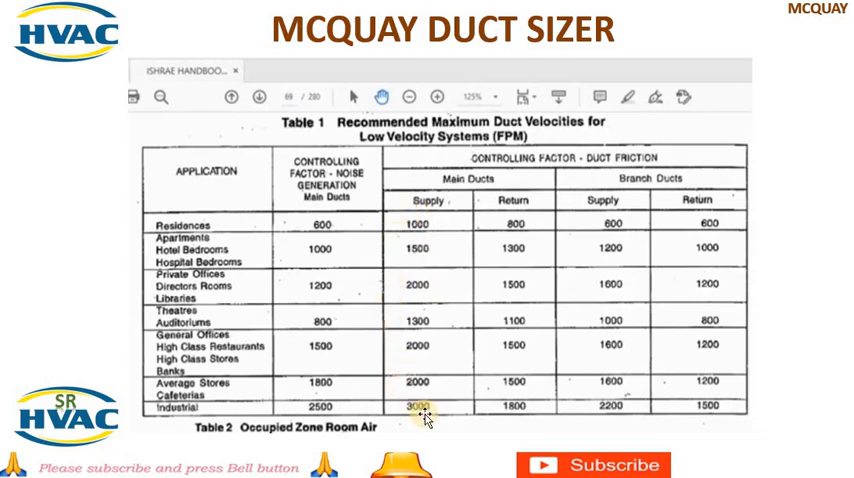
mouse_move(200, 330)
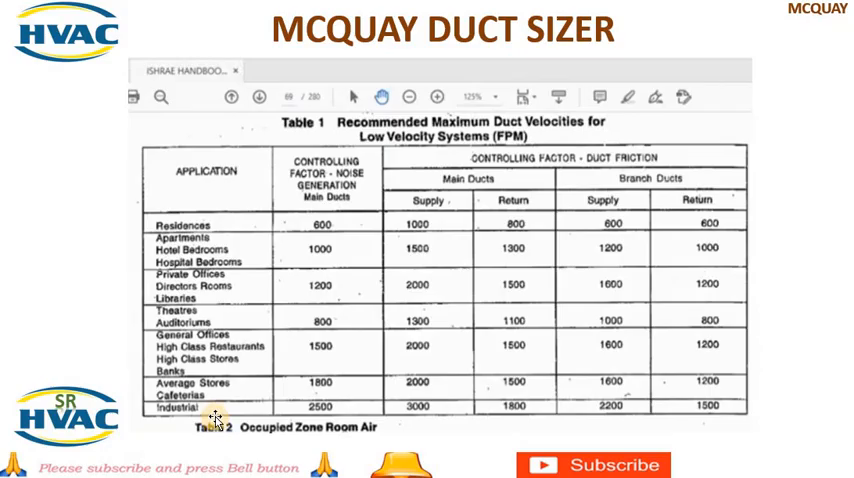
mouse_move(210, 324)
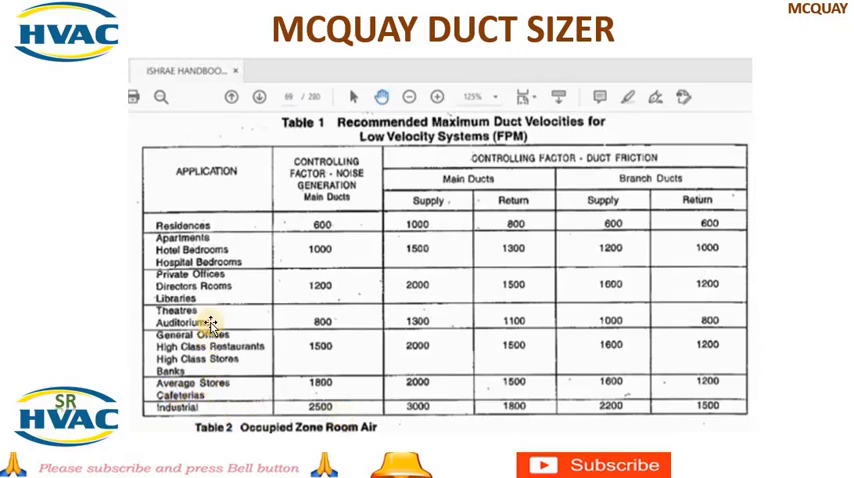
mouse_move(130, 190)
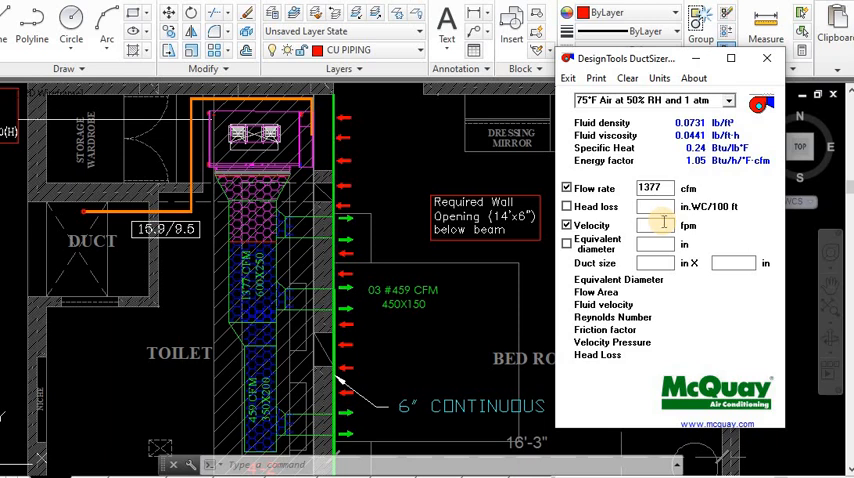
Try velocity sizing, then size by a fixed 0.08 in WC/100 ft head loss for about 16.4 in diameter.
click(656, 224)
text(950)
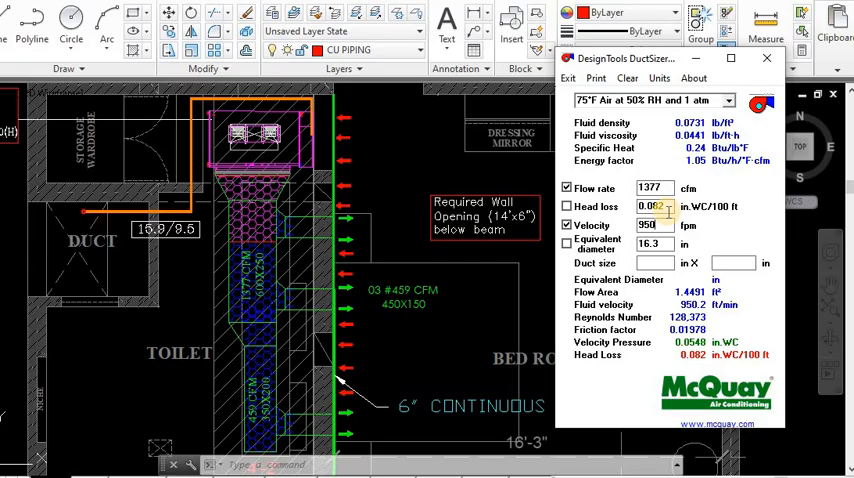
triple_click(652, 206)
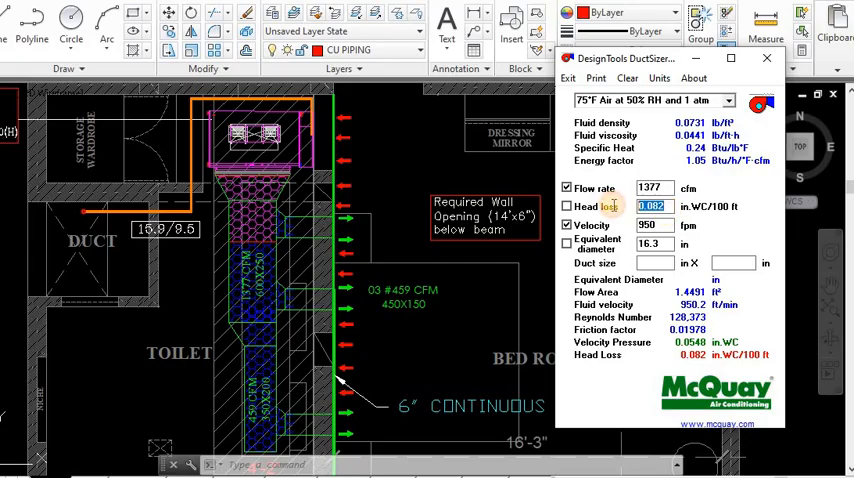
click(566, 188)
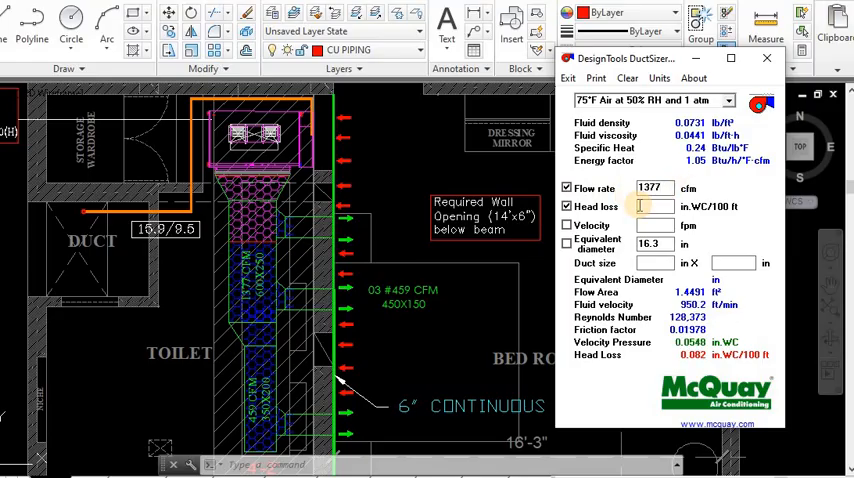
text(08)
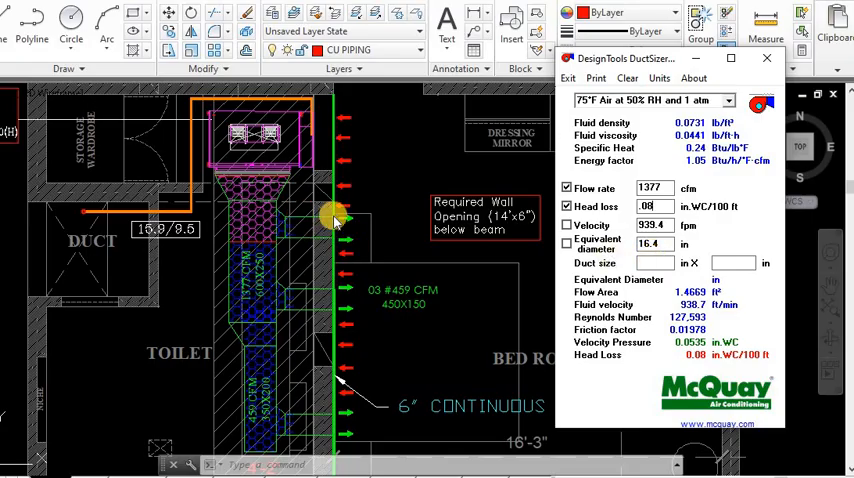
mouse_move(330, 262)
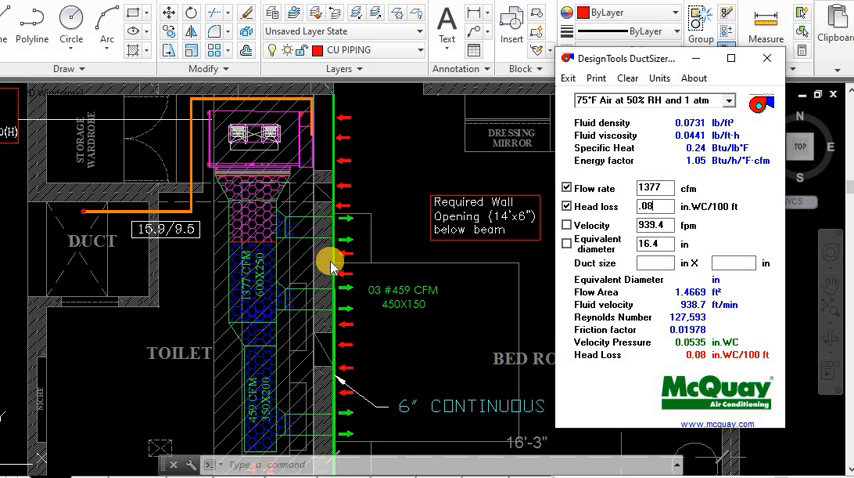
Enter a 10 x 24 in rectangular duct, giving about 16.55 in equivalent diameter at 922 fpm.
click(652, 264)
text(10)
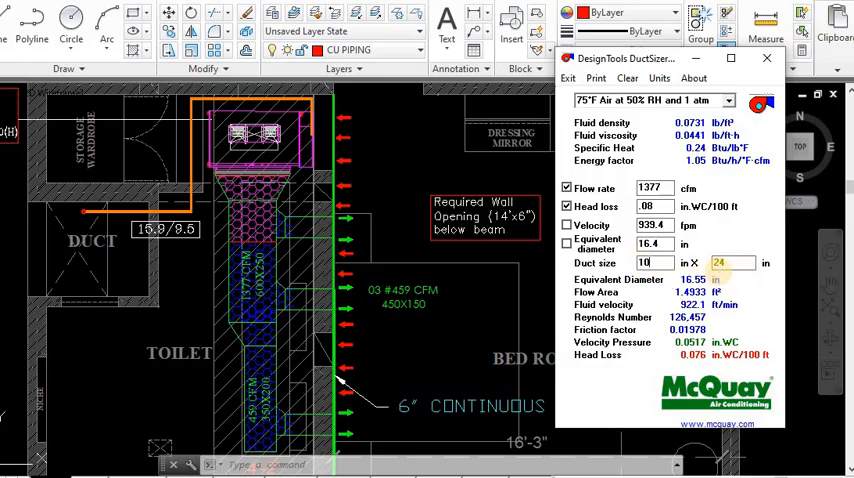
mouse_move(722, 278)
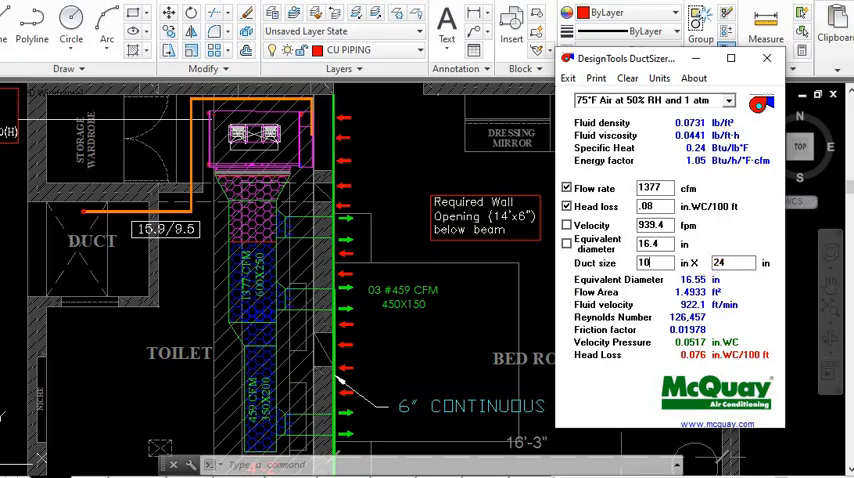
Switch to 60°F standard air and toggle metric to read 250 x 600 mm at 650 L/s, ending in IP units.
click(656, 100)
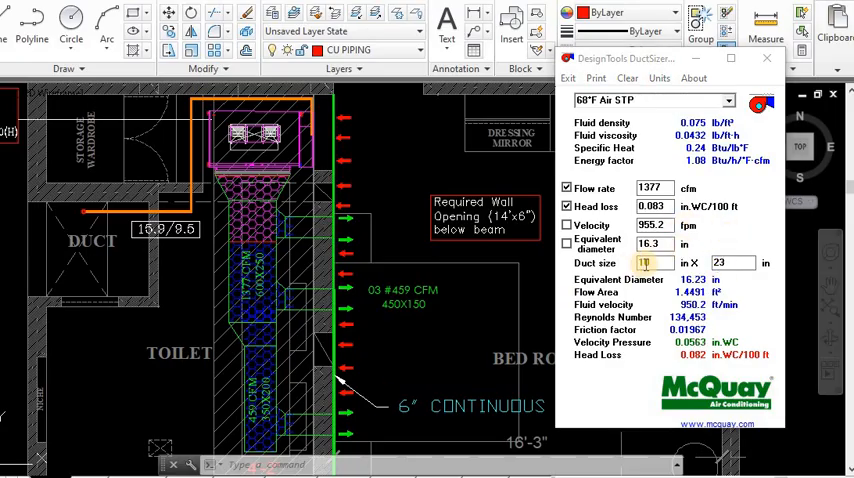
click(660, 78)
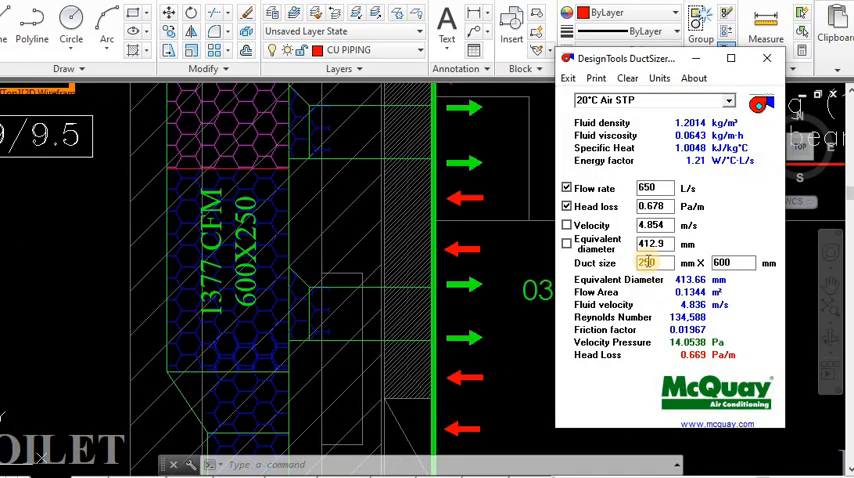
click(660, 78)
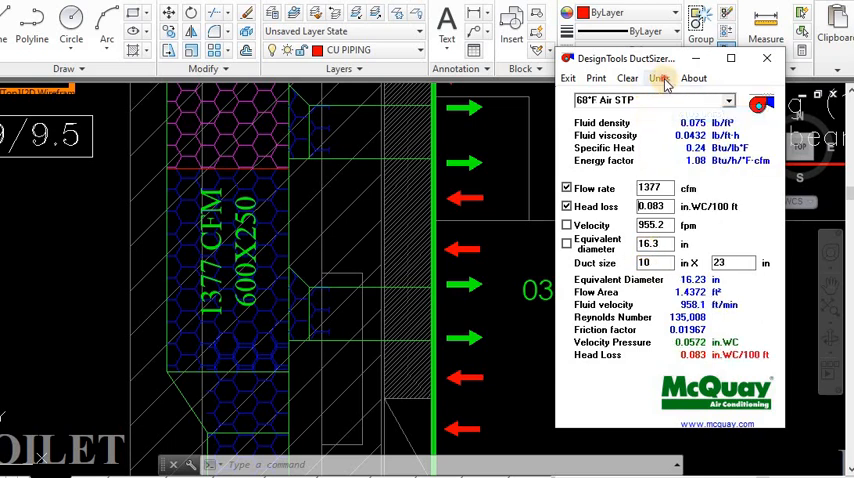
click(660, 78)
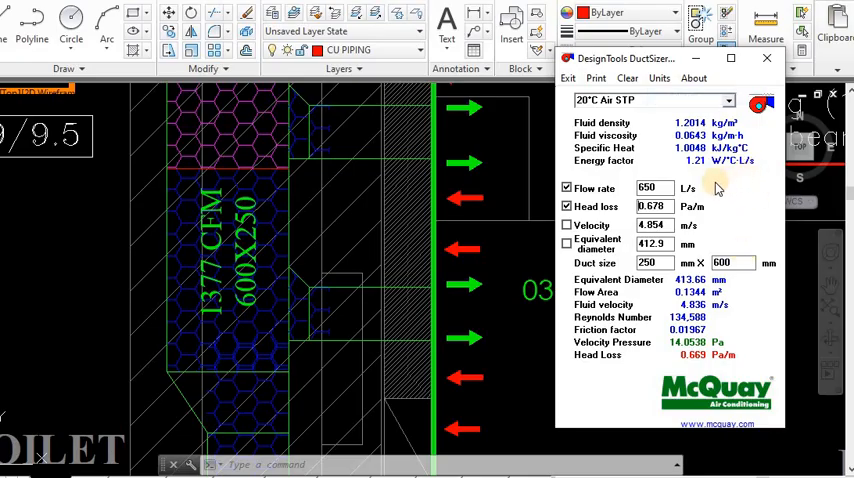
mouse_move(720, 196)
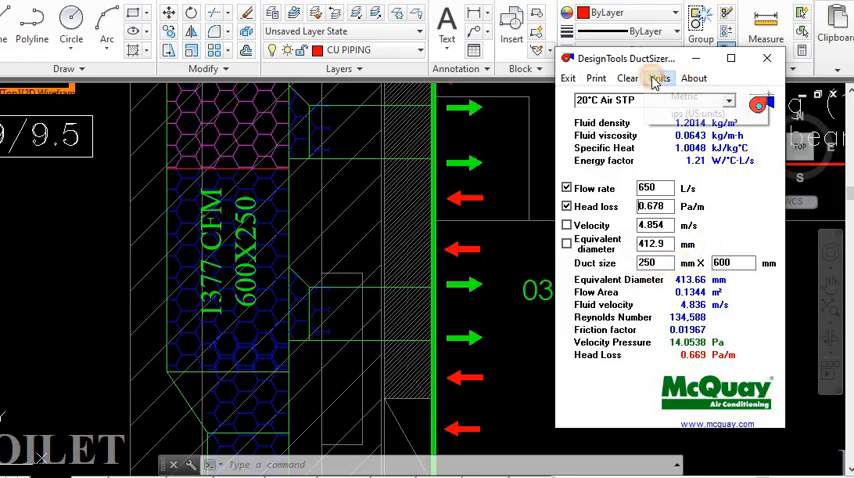
click(656, 78)
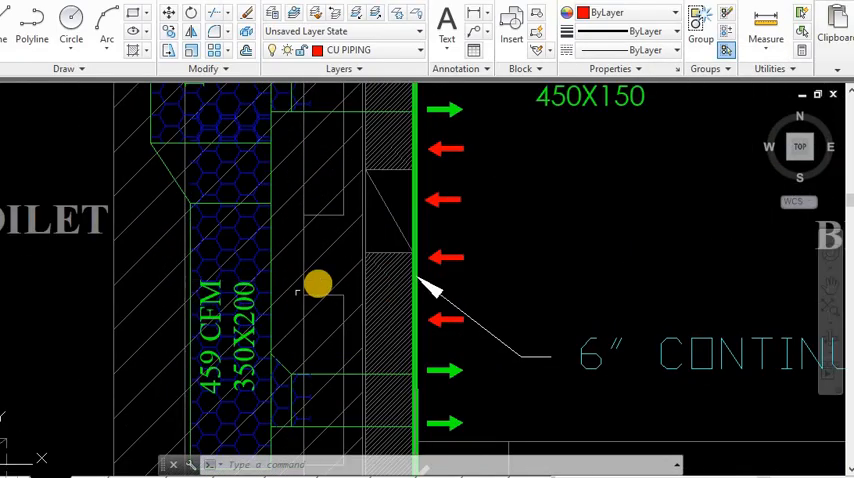
mouse_move(324, 316)
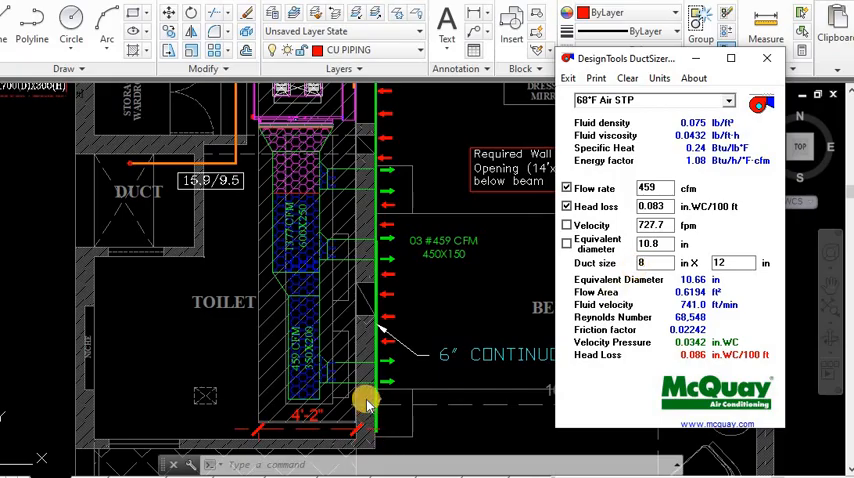
mouse_move(438, 318)
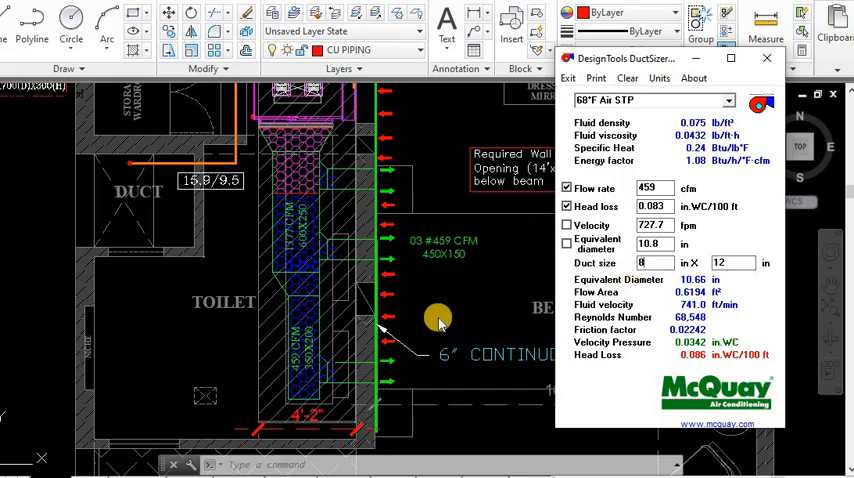
mouse_move(448, 300)
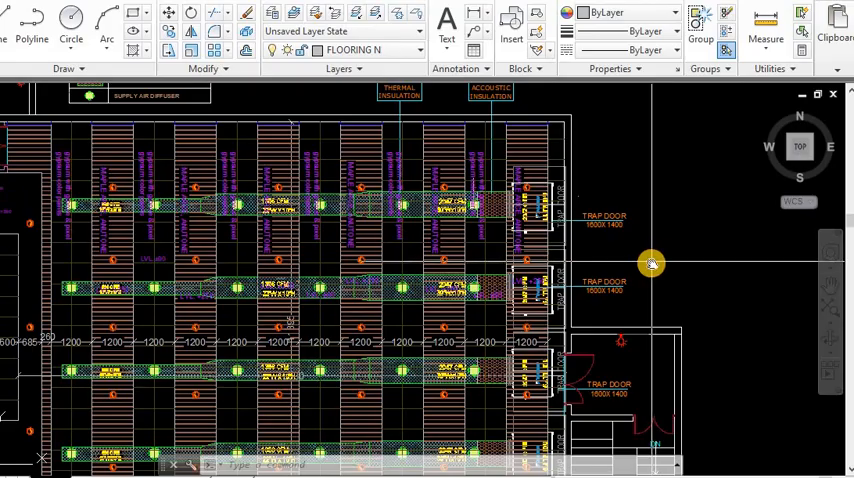
Zoom the AutoCAD plan onto the 2047 CFM 30"W x 10"H duct label.
scroll(up, 3)
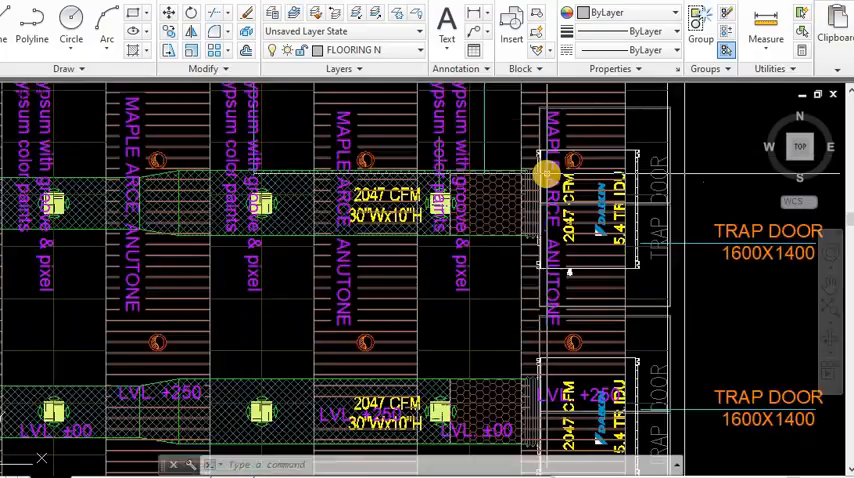
scroll(up, 3)
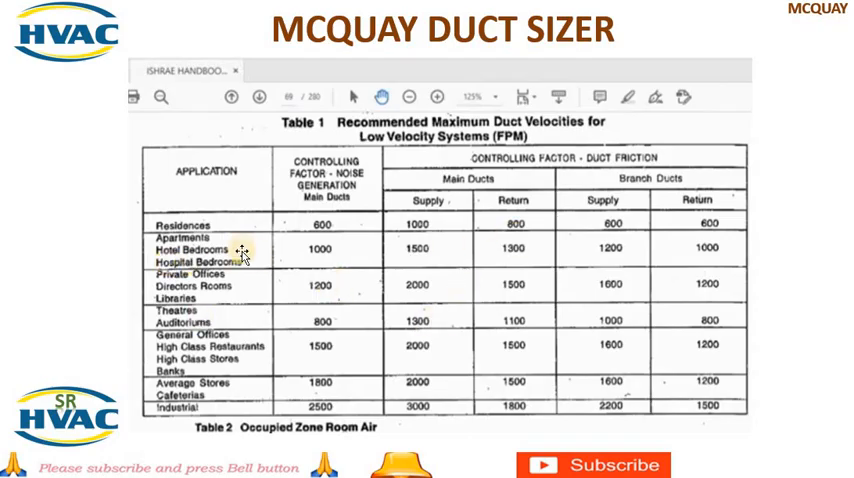
mouse_move(458, 232)
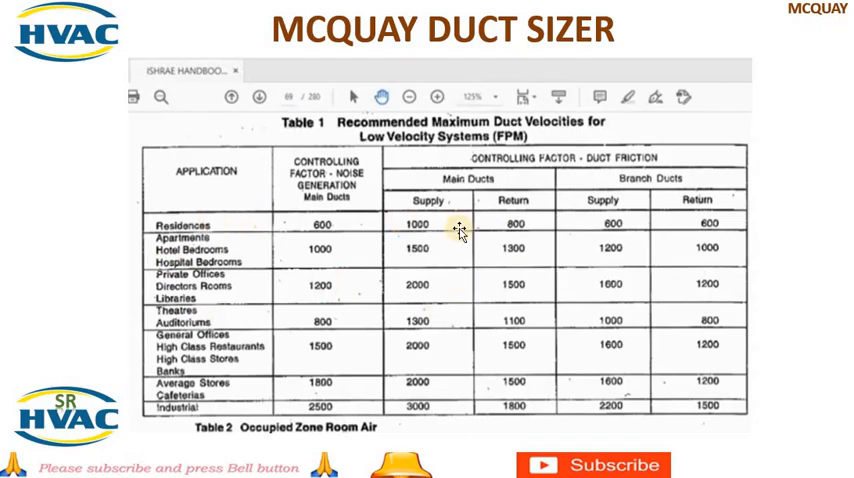
mouse_move(216, 324)
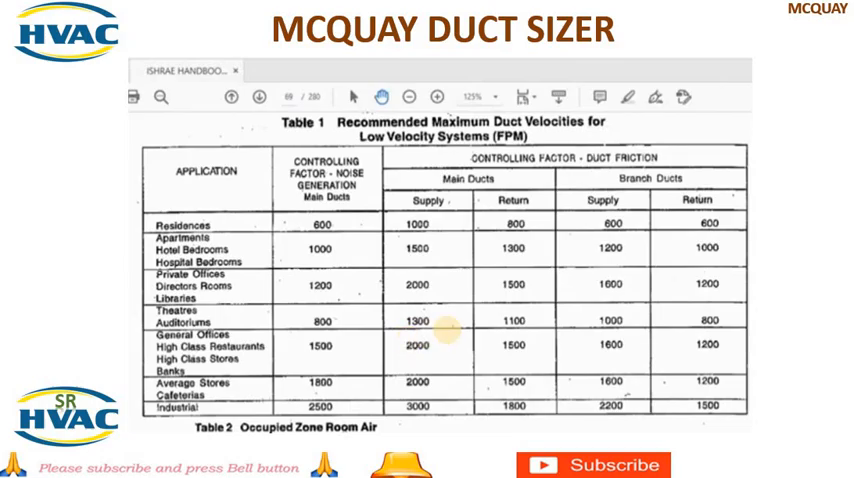
mouse_move(448, 332)
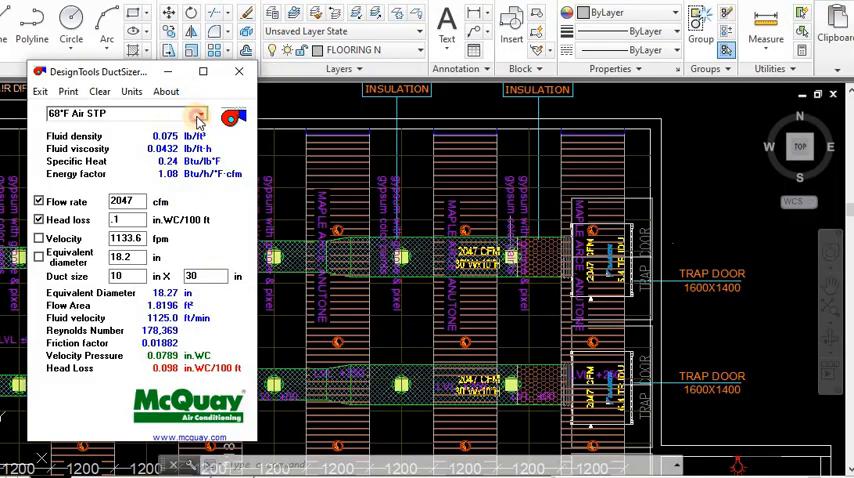
Select 75°F air at 50% RH for the 2047 cfm, 10 x 30 in duct, reading about 1131 fpm.
click(200, 112)
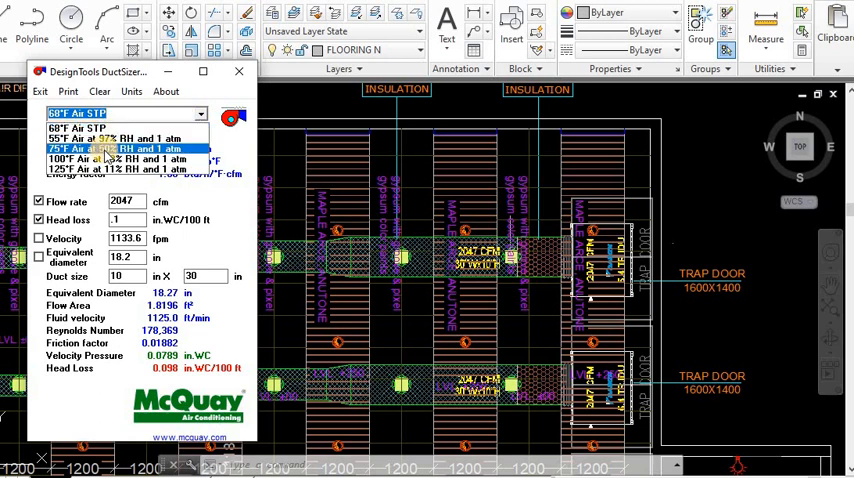
click(130, 148)
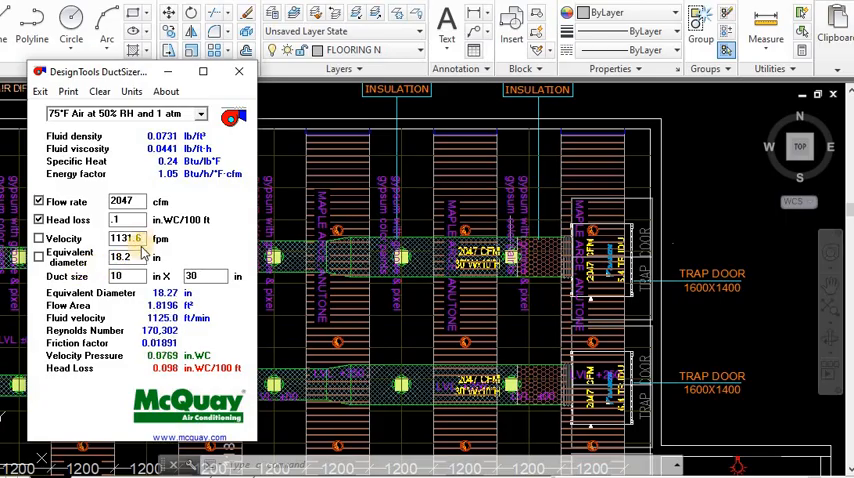
Reselect IP (US) units so the 2047 cfm duct reads 10 x 30 in on 60°F standard air.
click(132, 92)
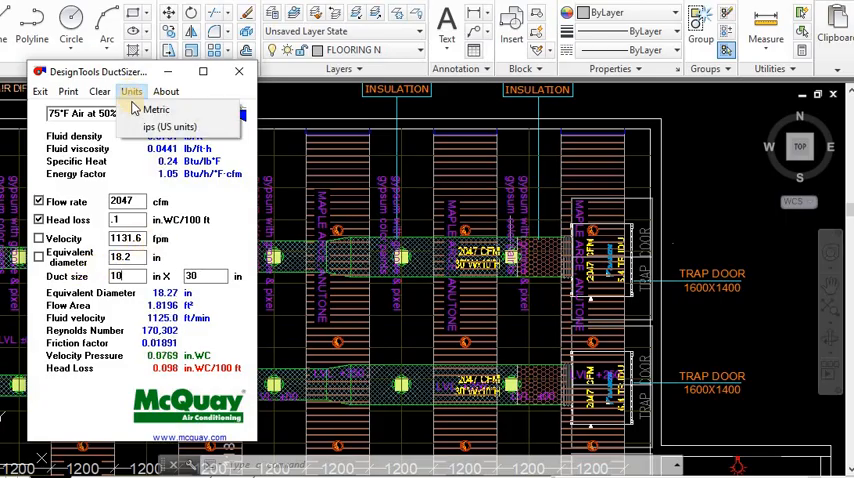
click(156, 108)
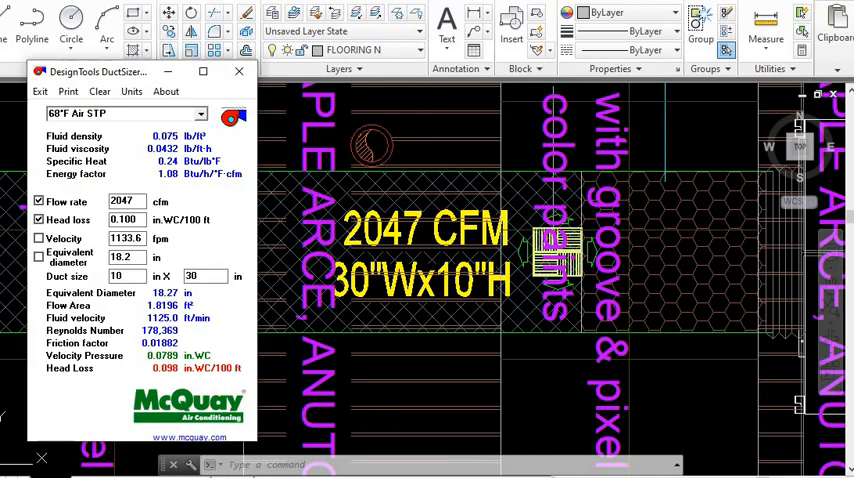
mouse_move(204, 250)
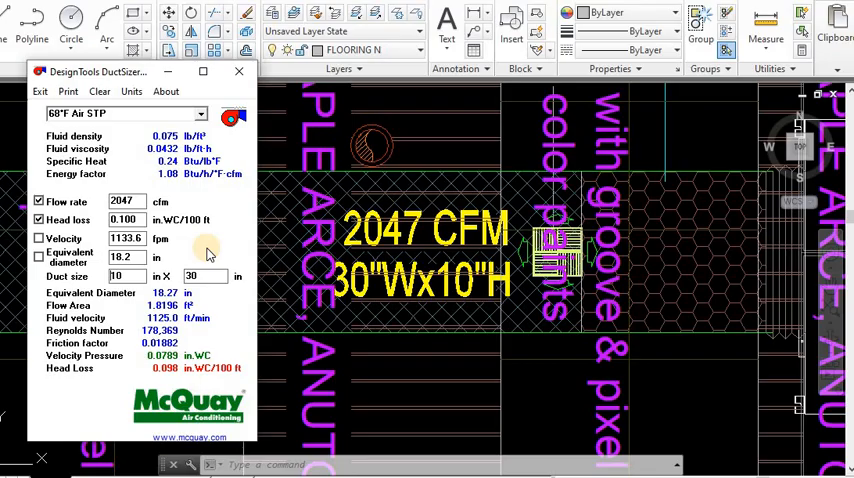
mouse_move(358, 300)
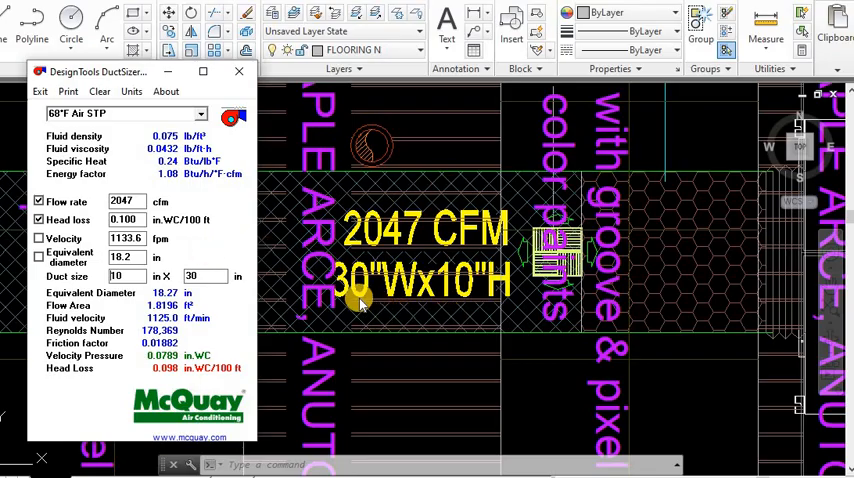
mouse_move(360, 310)
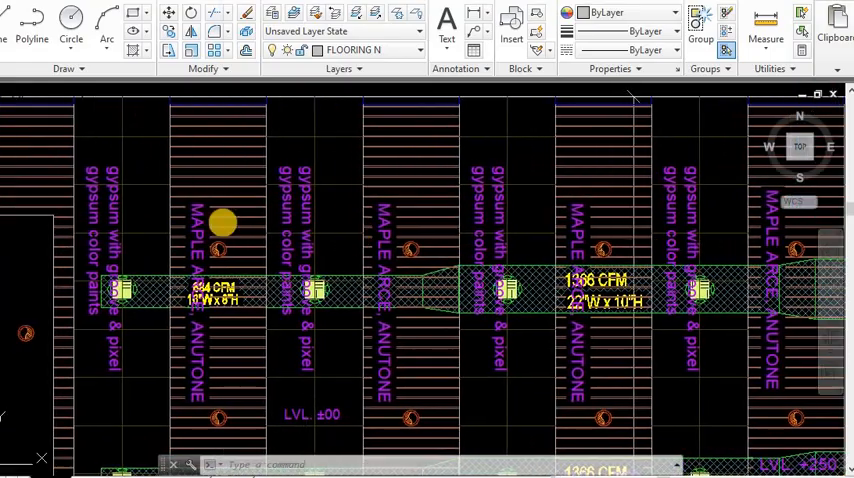
View the 684 CFM branch and show its 8 x 15 in duct metrically as 200 x 400 mm at 323 L/s.
scroll(up, 3)
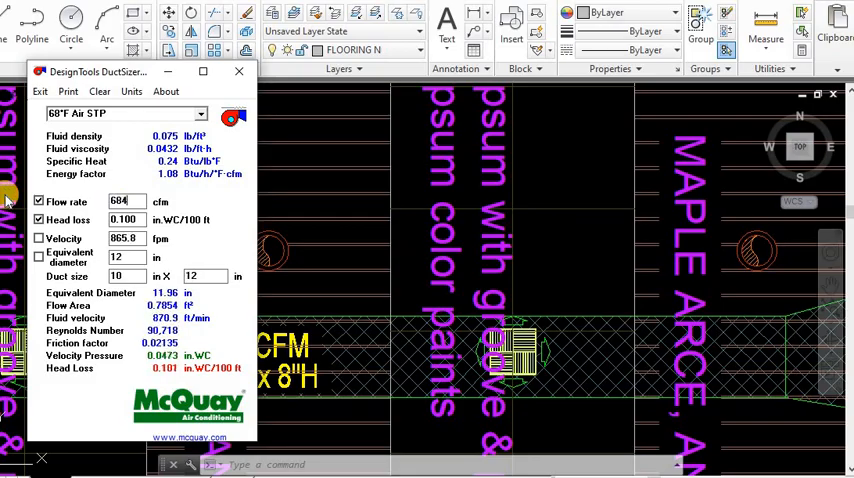
mouse_move(308, 236)
text(15)
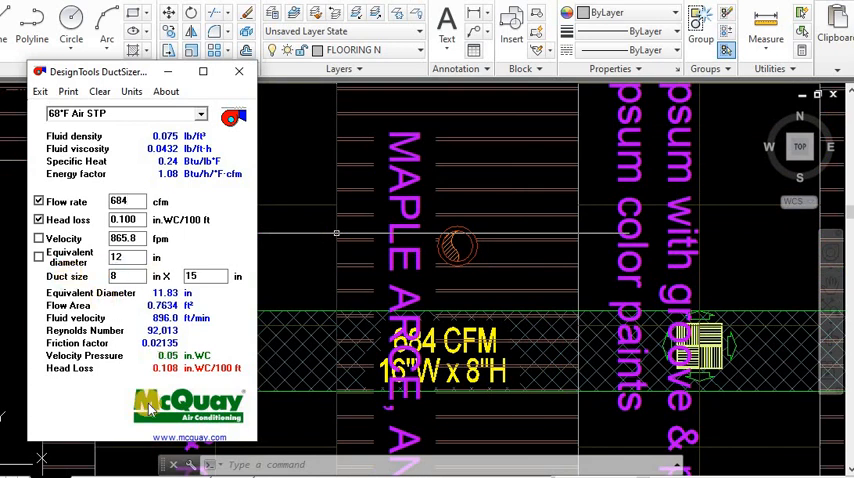
mouse_move(204, 240)
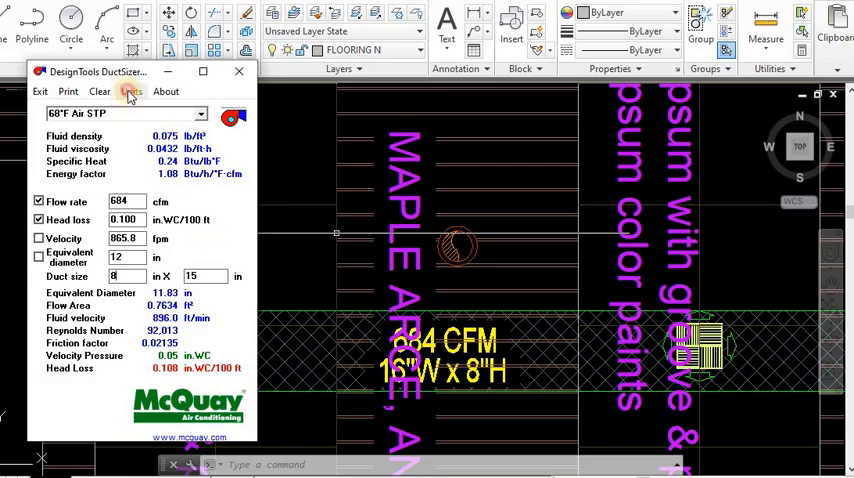
click(132, 92)
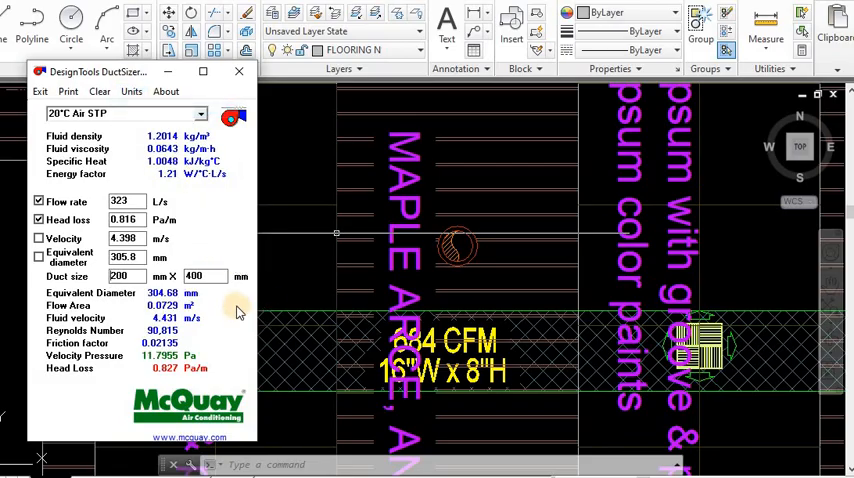